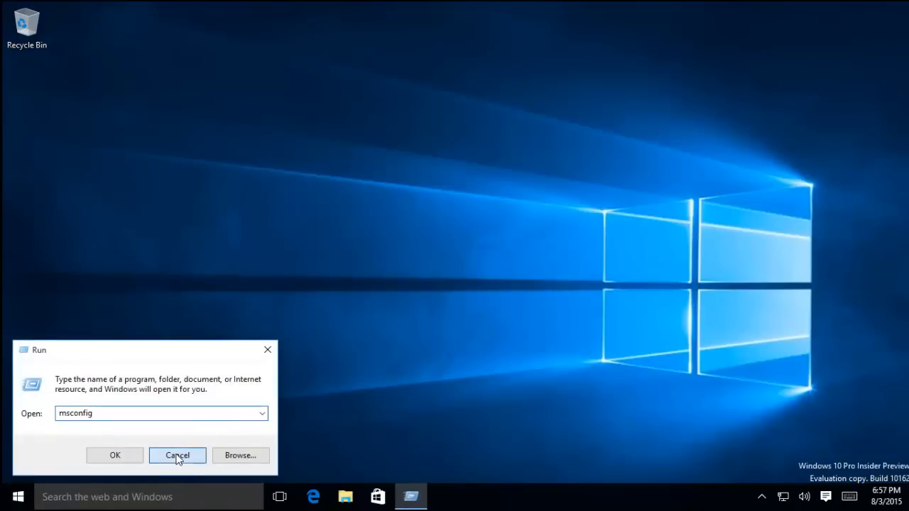
Run msconfig from the Run box to bring up System Configuration.
left_click(176, 455)
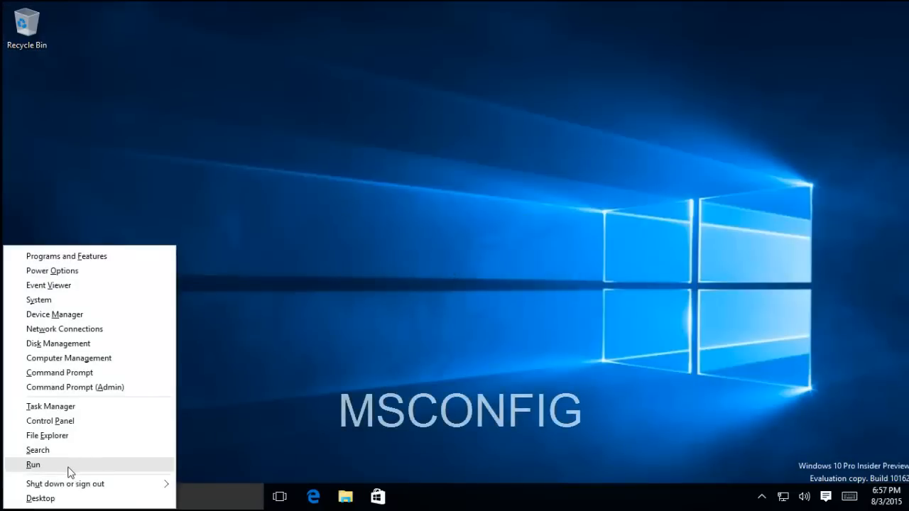
left_click(33, 464)
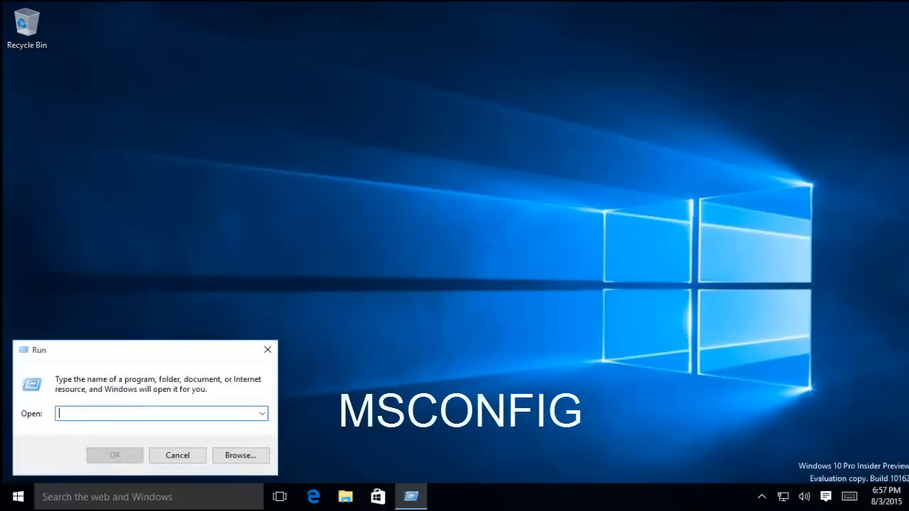
type("msconfig")
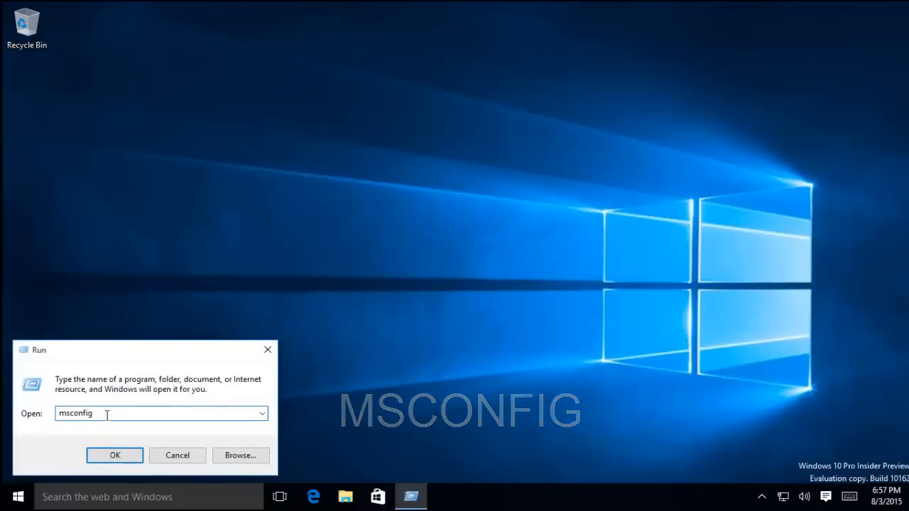
left_click(113, 454)
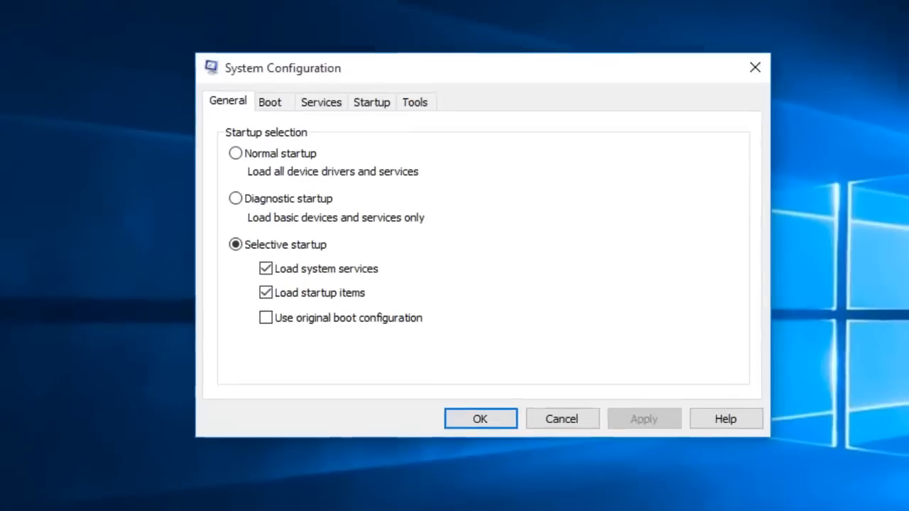
Enable Safe boot (Minimal) on the Boot tab, apply it and restart into Safe Mode.
left_click(270, 102)
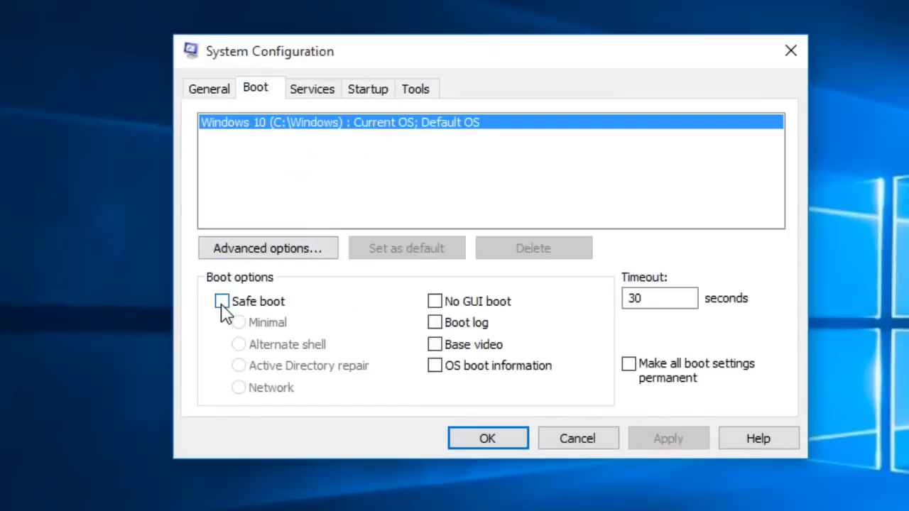
left_click(222, 302)
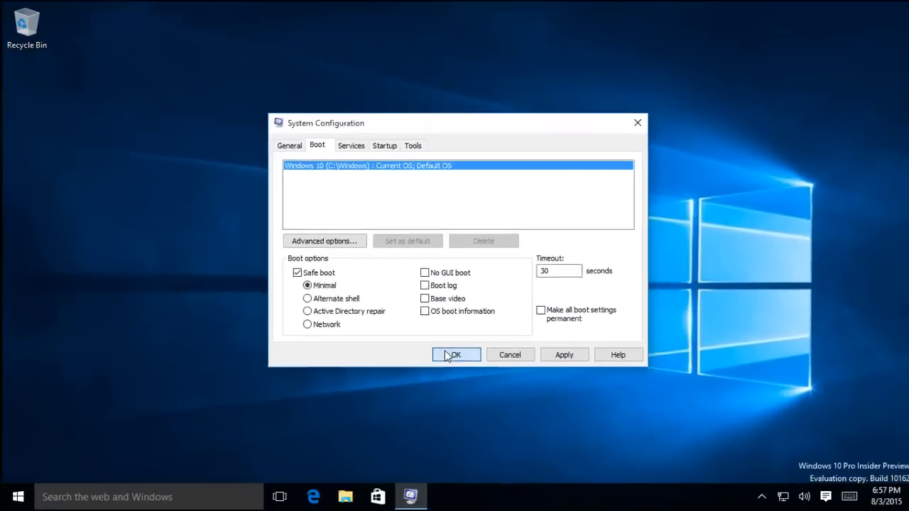
left_click(454, 355)
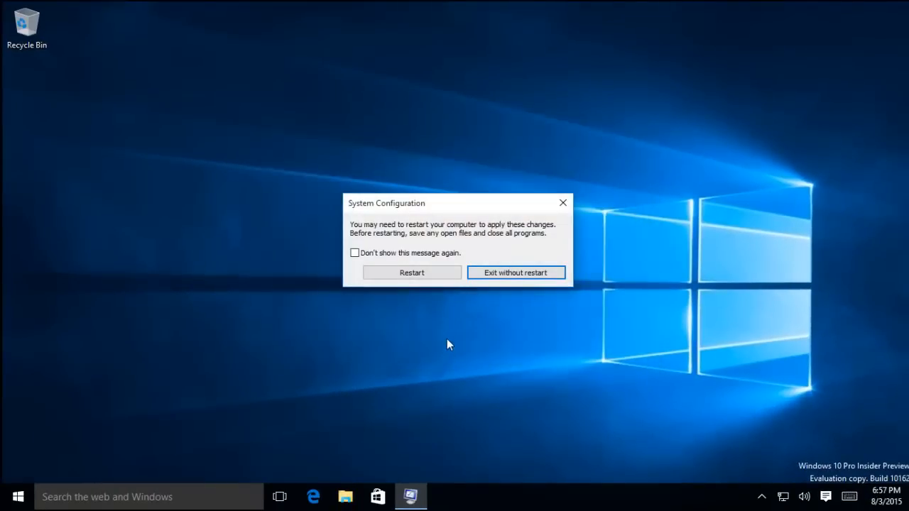
left_click(411, 272)
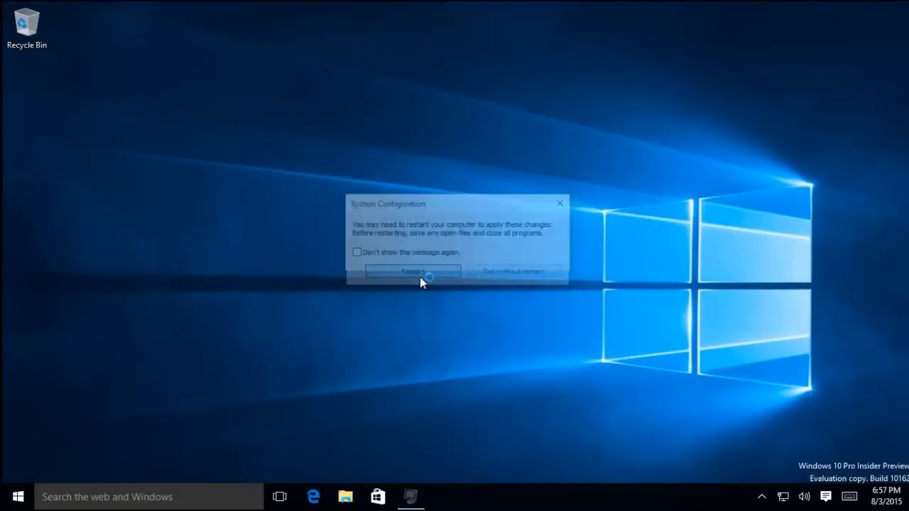
left_click(411, 271)
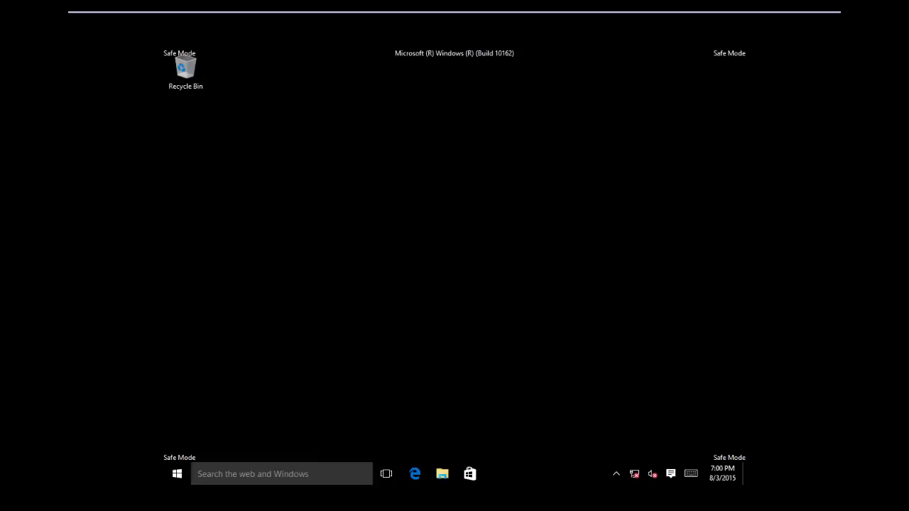
mouse_move(526, 329)
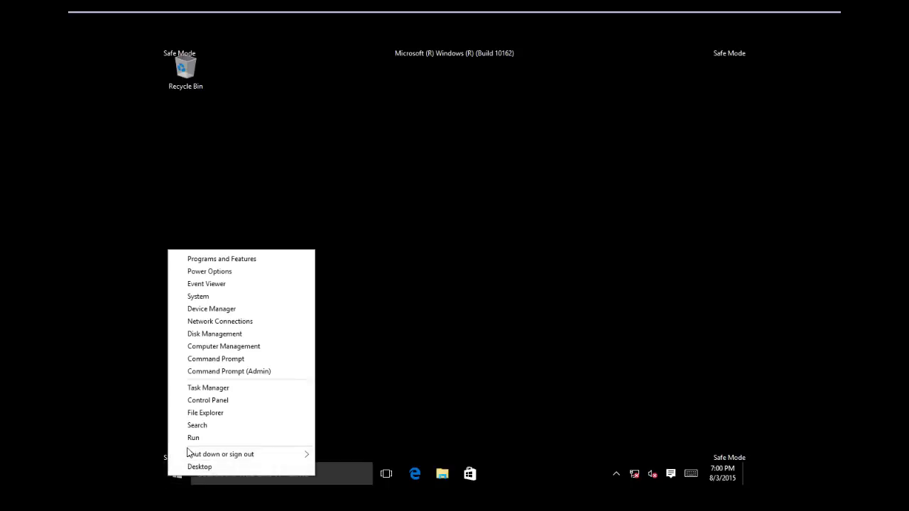
Run msconfig again, clear Safe boot on the Boot tab, apply and restart to the normal desktop.
left_click(193, 437)
type("msconfig")
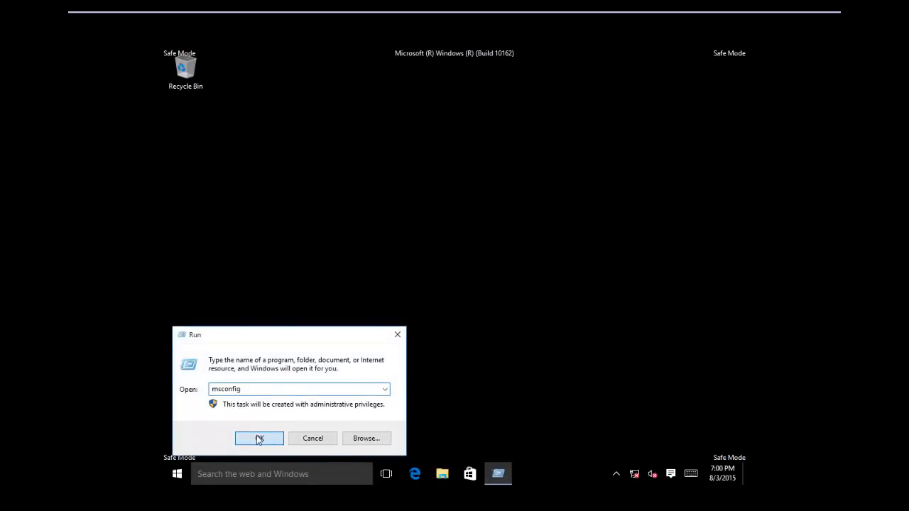
left_click(259, 437)
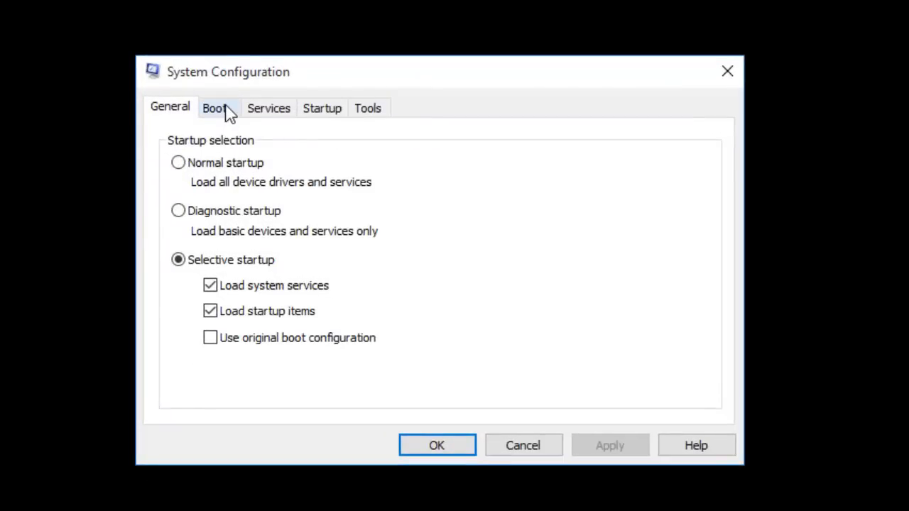
left_click(215, 108)
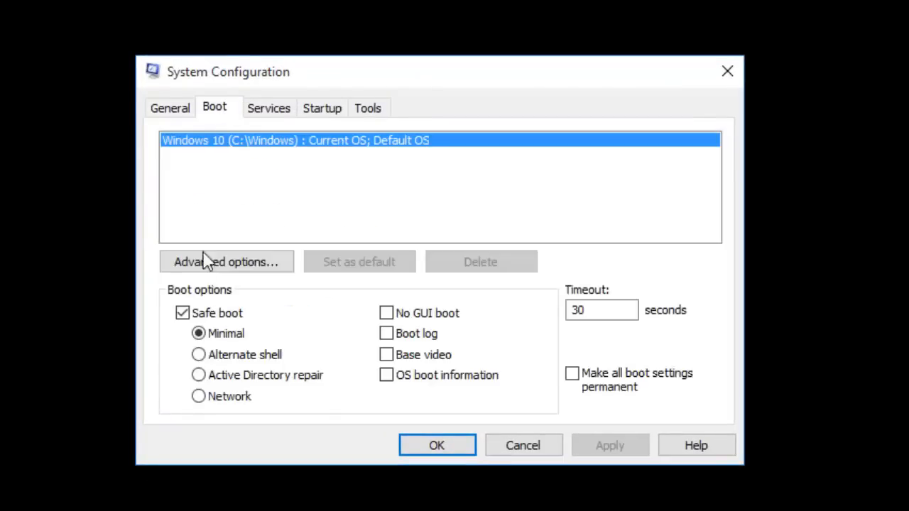
left_click(182, 314)
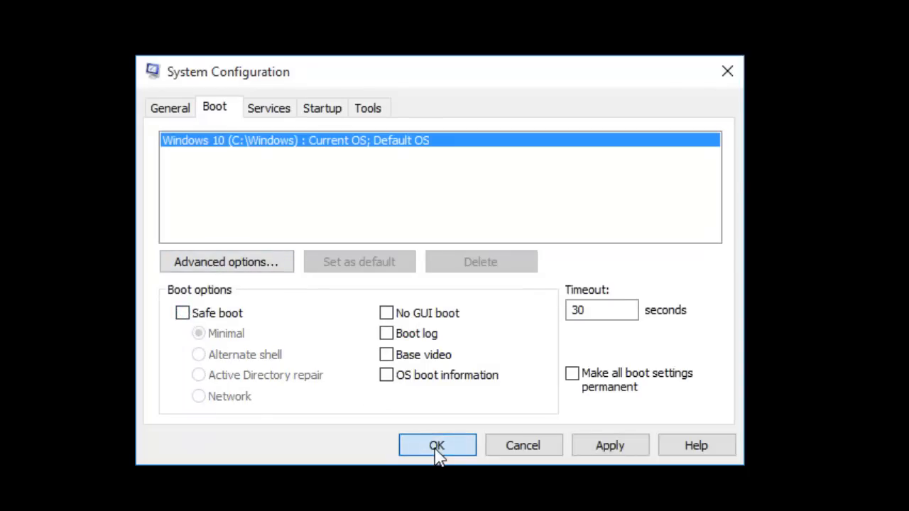
left_click(437, 446)
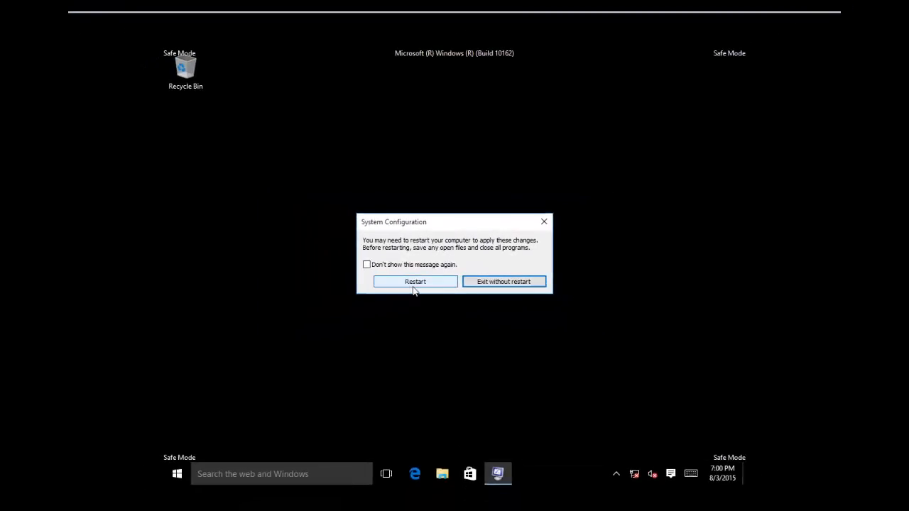
left_click(414, 281)
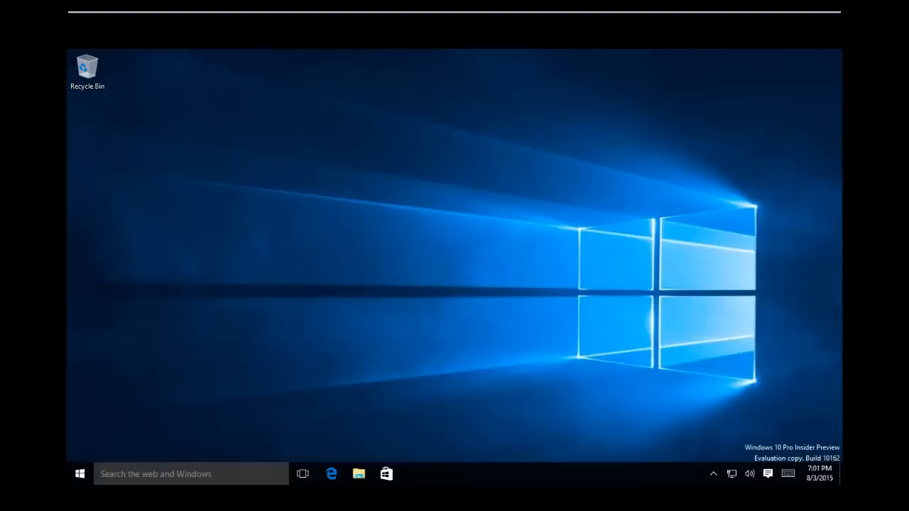
mouse_move(523, 355)
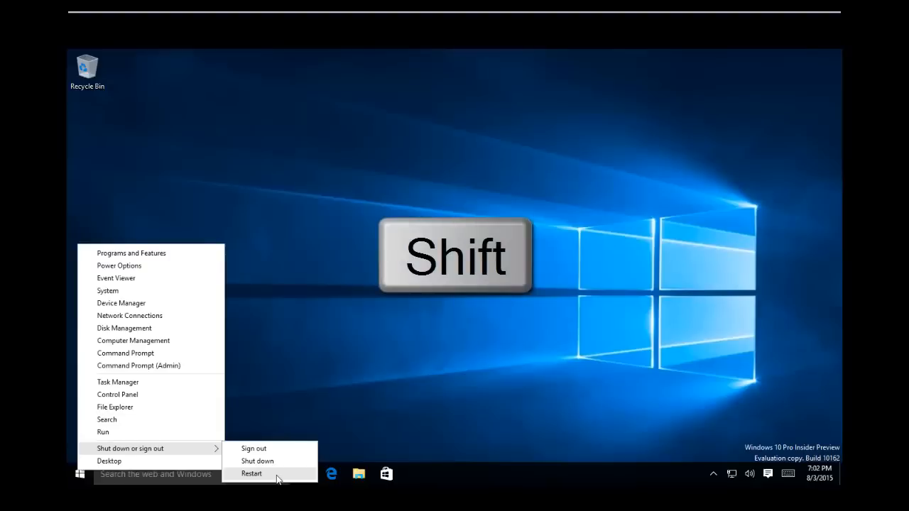
Restart into the advanced startup options and on to Startup Settings.
left_click(251, 474)
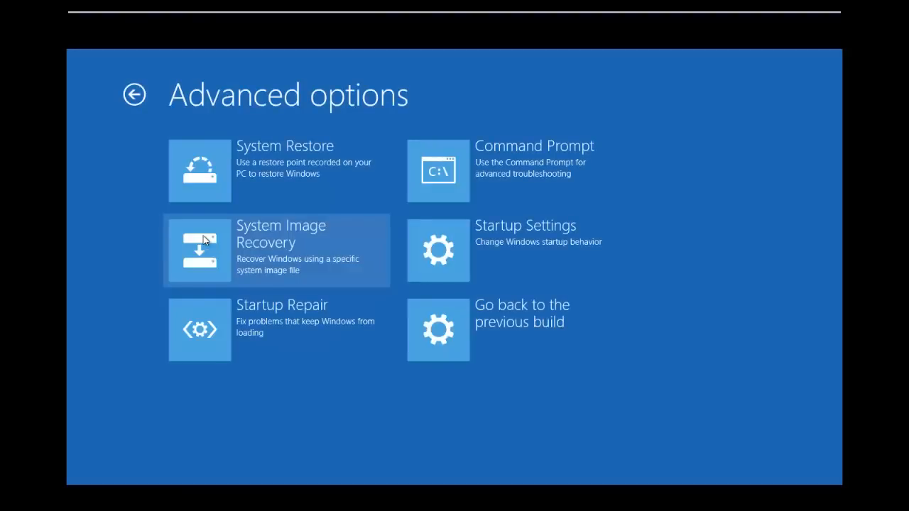
mouse_move(457, 239)
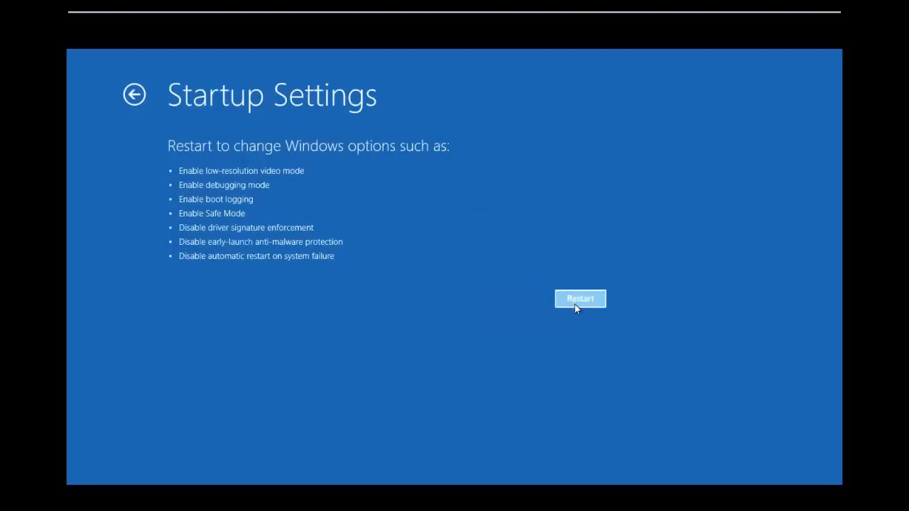
left_click(579, 298)
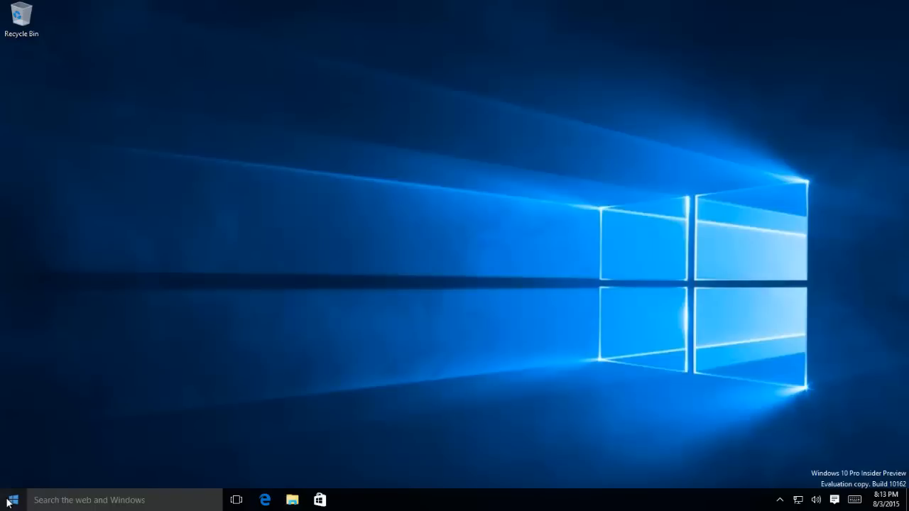
In an elevated Command Prompt run bcdedit /set {default} bootmenupolicy legacy.
right_click(12, 499)
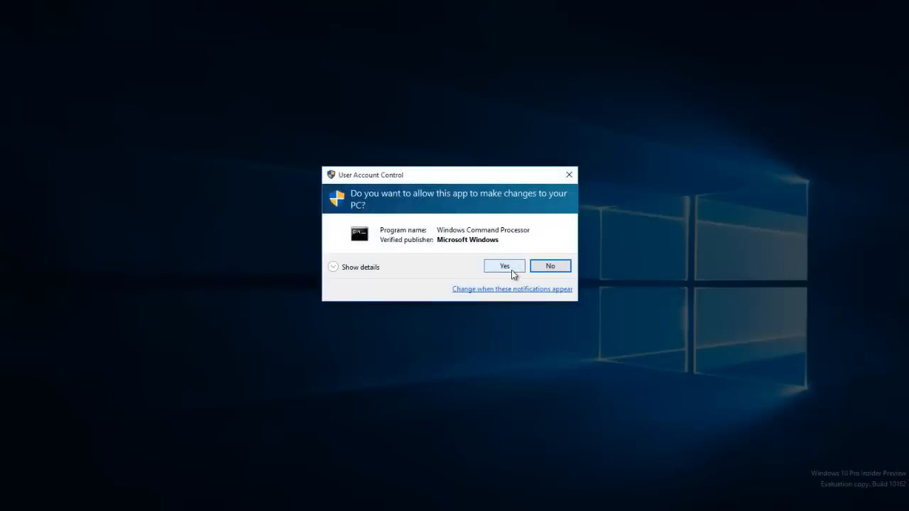
left_click(504, 266)
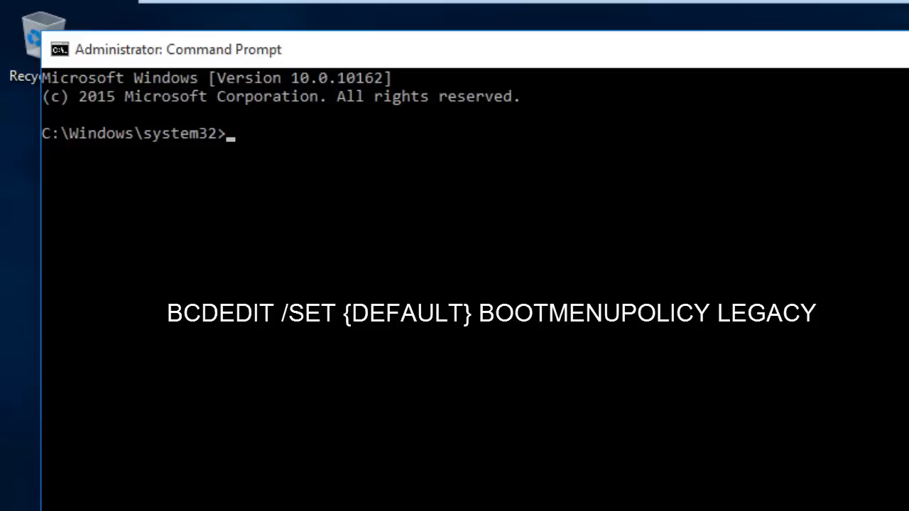
type("bcdedit")
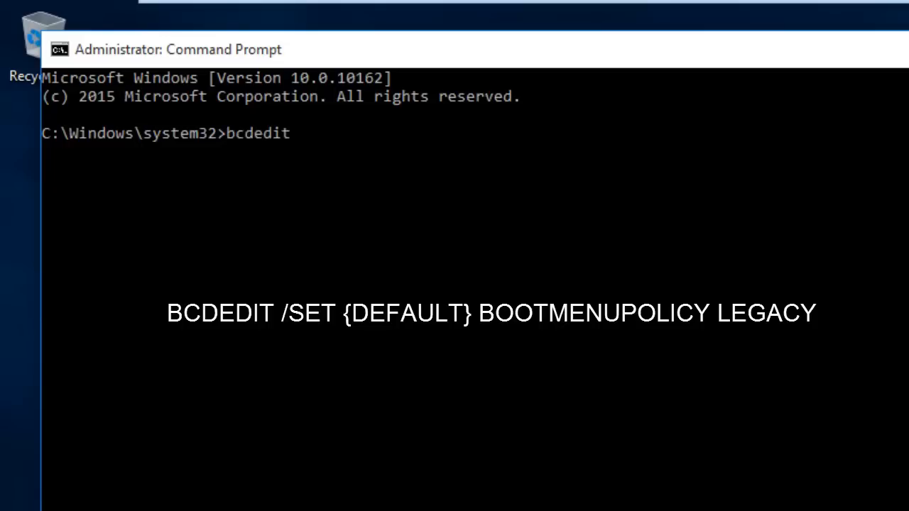
type("/set")
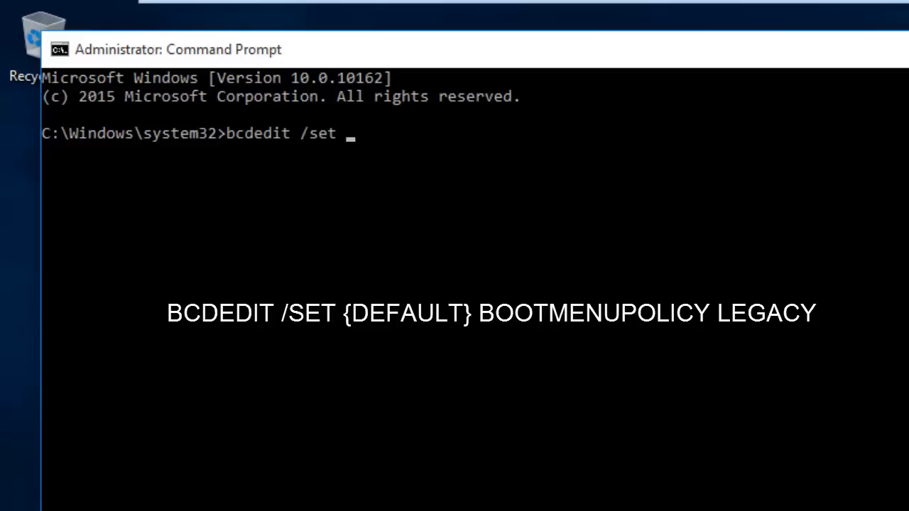
type("{default} bootme")
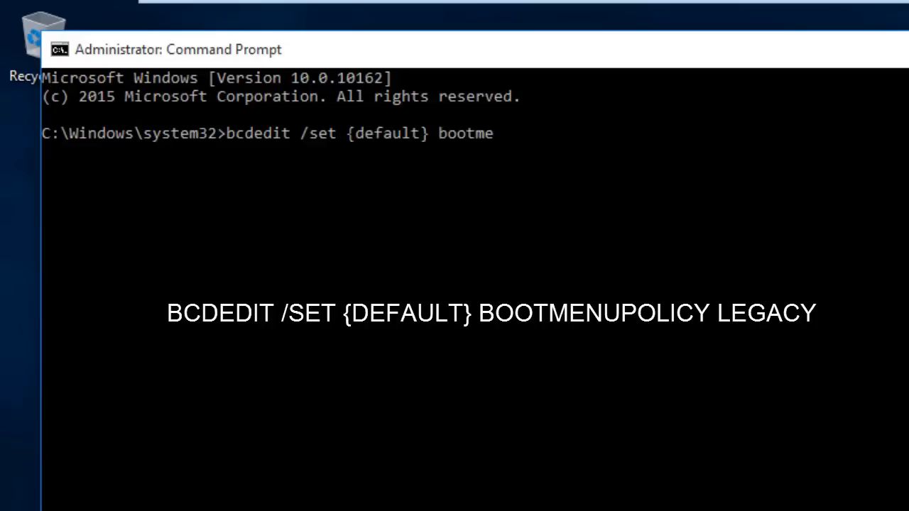
type("nupolicy")
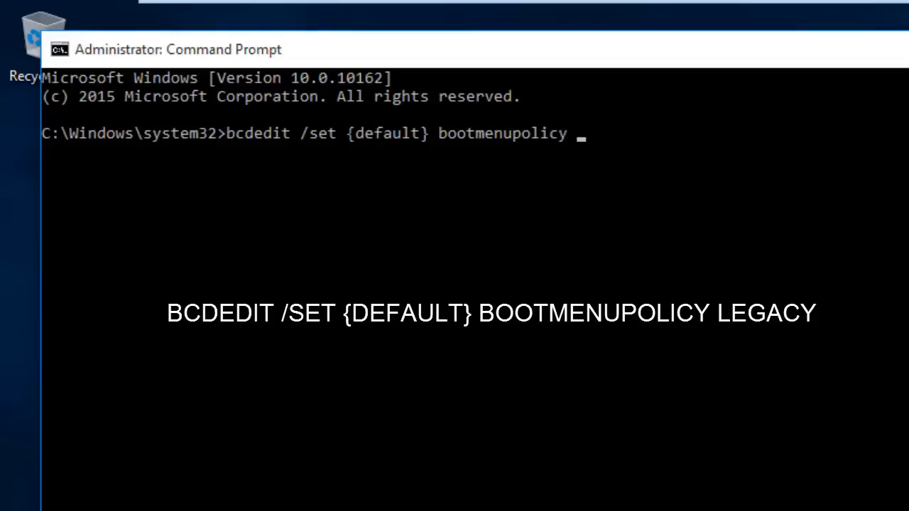
type("legacy")
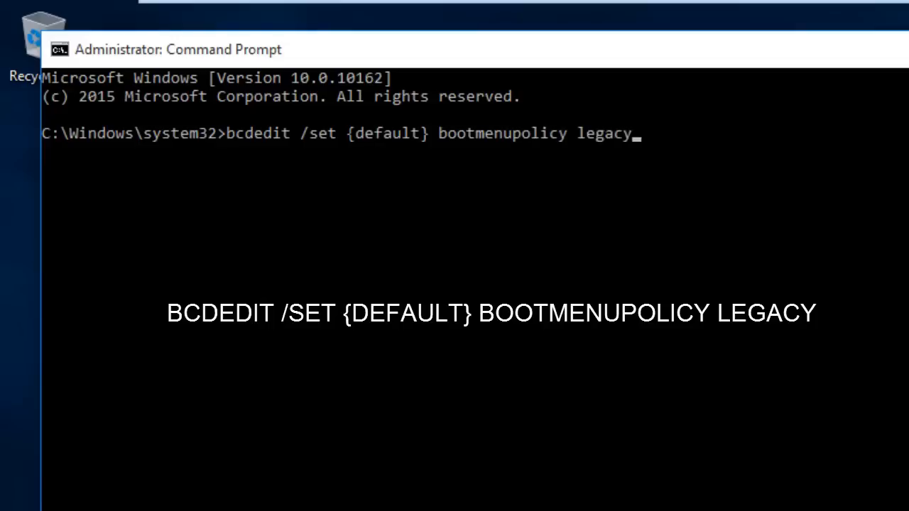
key("enter")
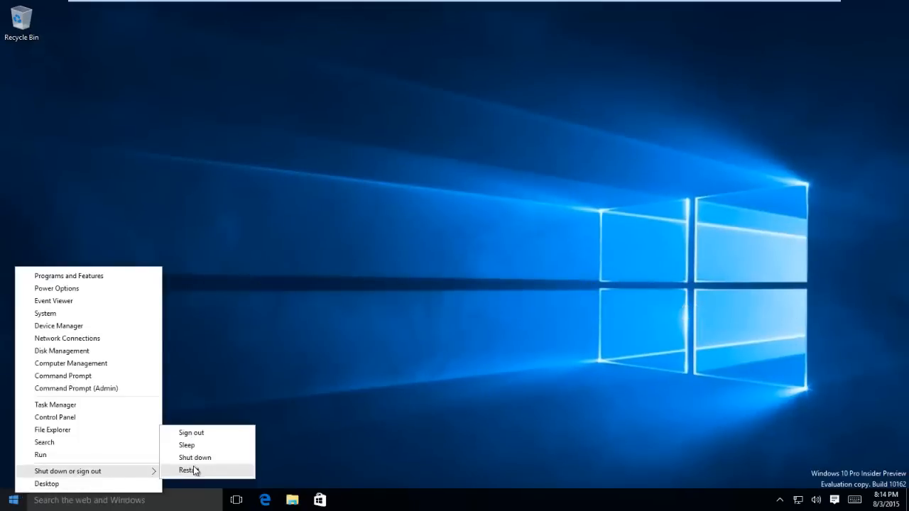
Restart, select Safe Mode in the legacy Advanced Boot Options menu and boot into it.
left_click(187, 470)
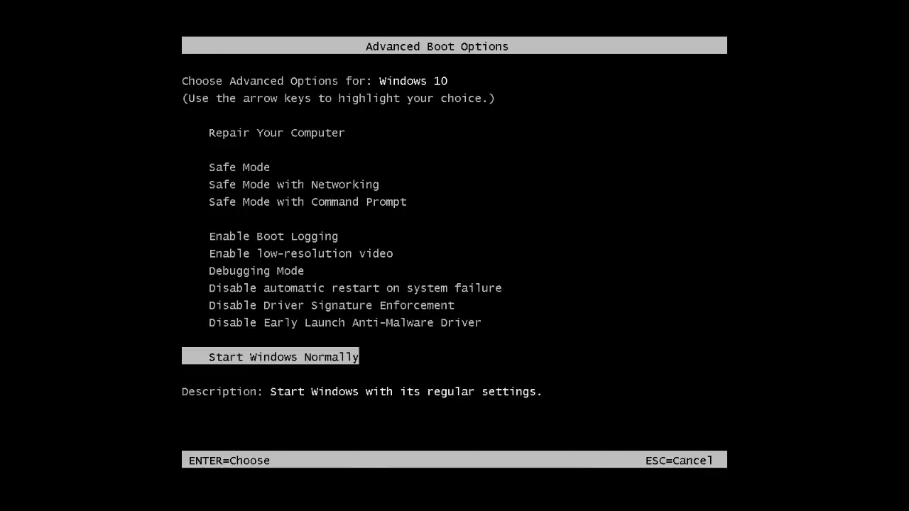
key("Up")
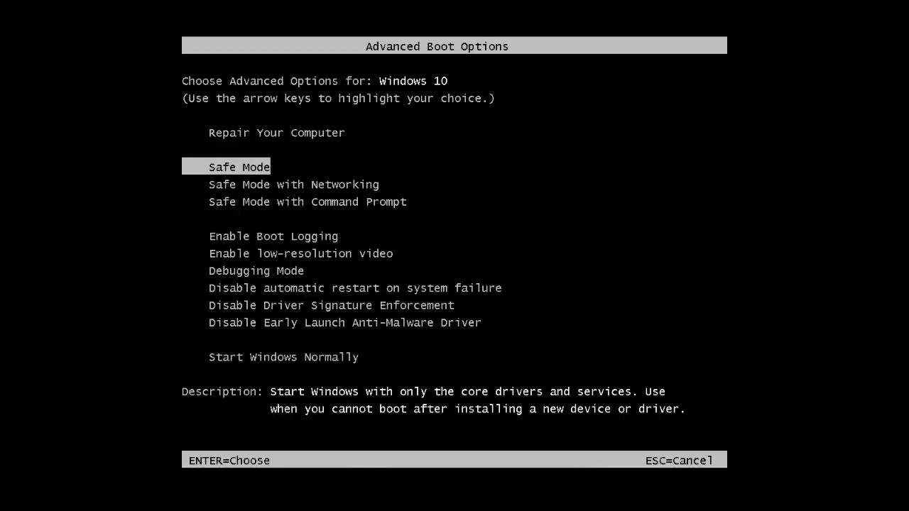
key("Enter")
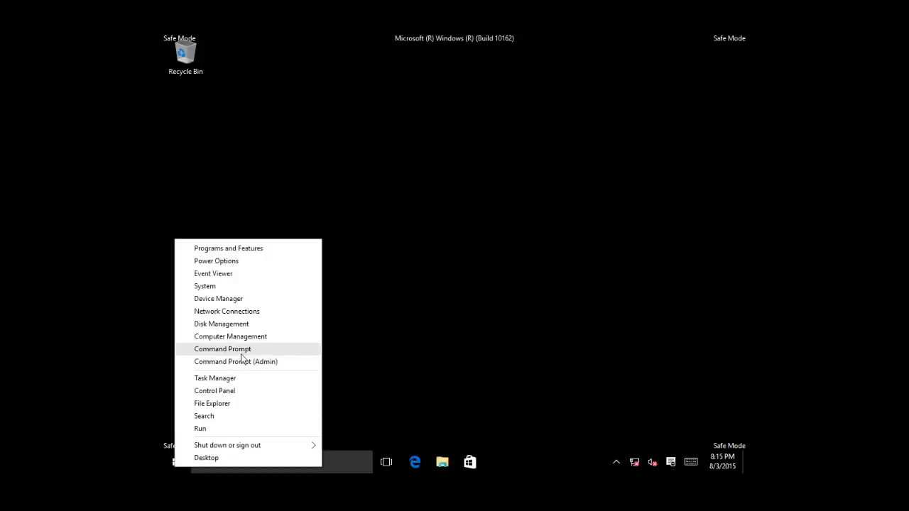
In an elevated Command Prompt run bcdedit /set {default} bootmenupolicy standard, then exit.
left_click(236, 362)
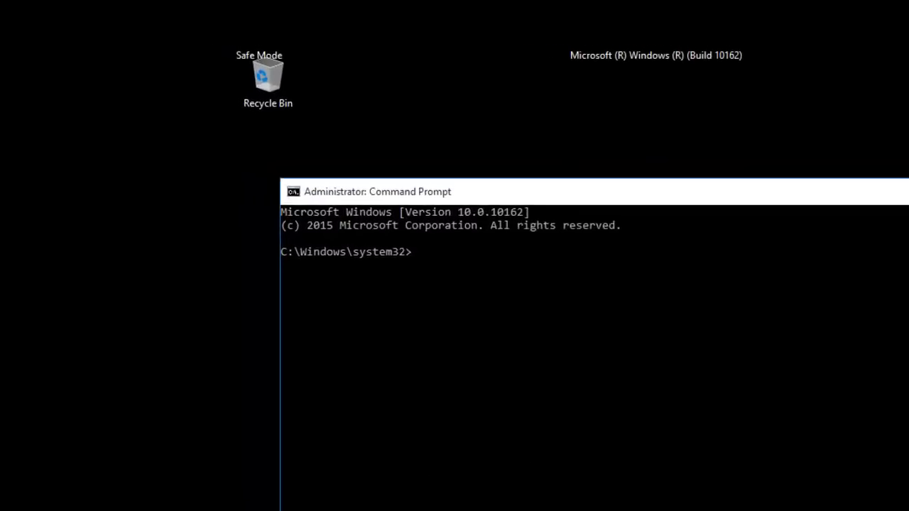
type("bcdedit /set")
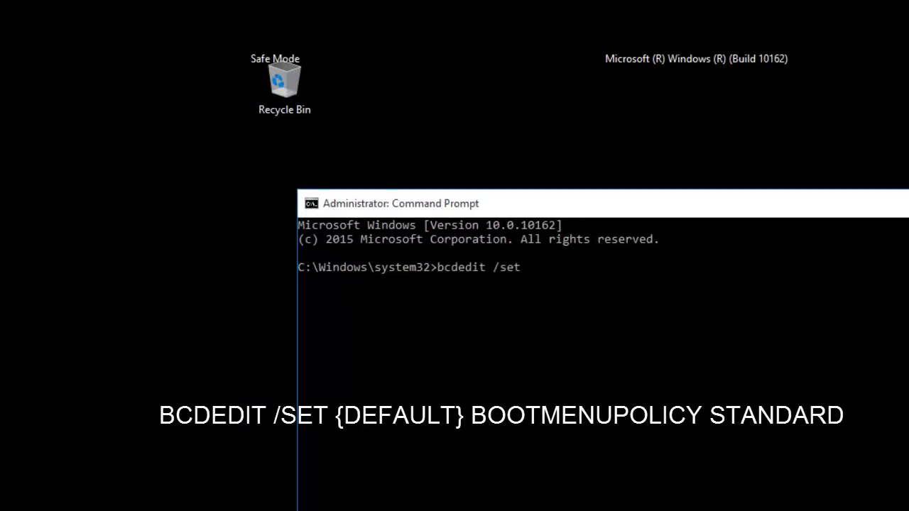
type("{default} bootmenupolicy standard")
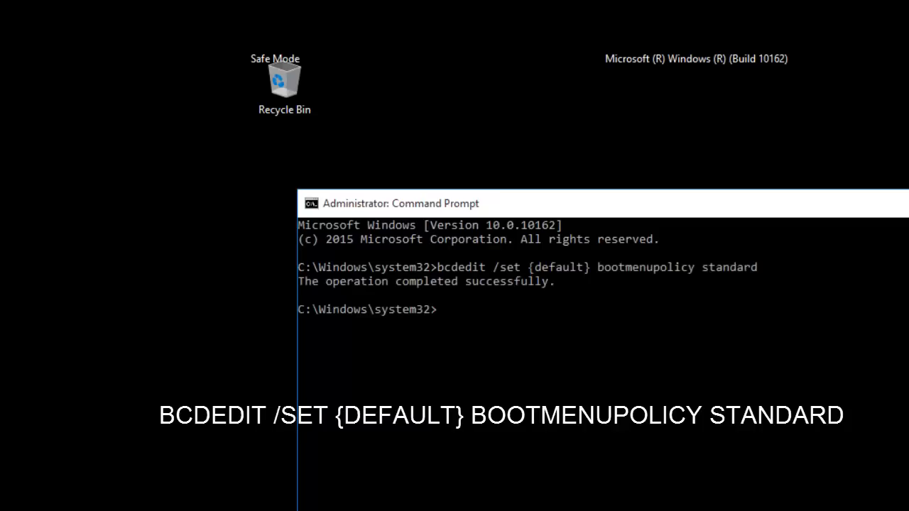
type("exit")
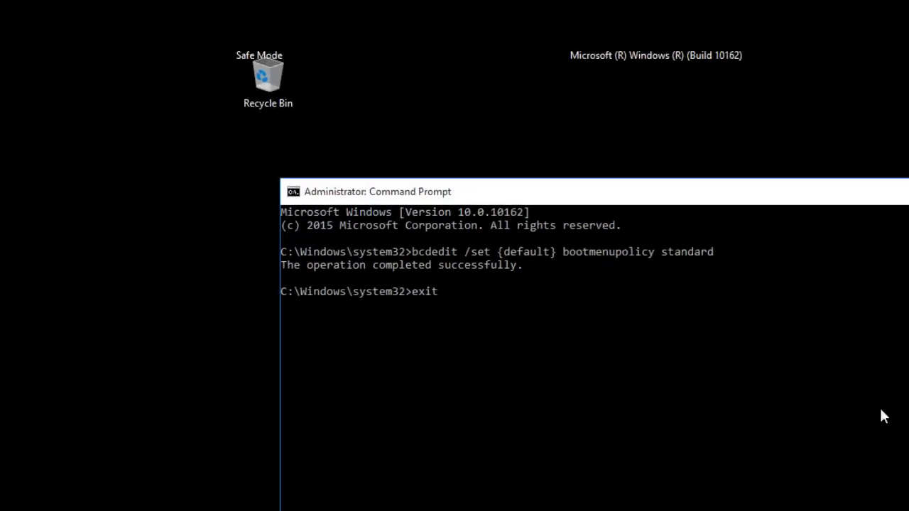